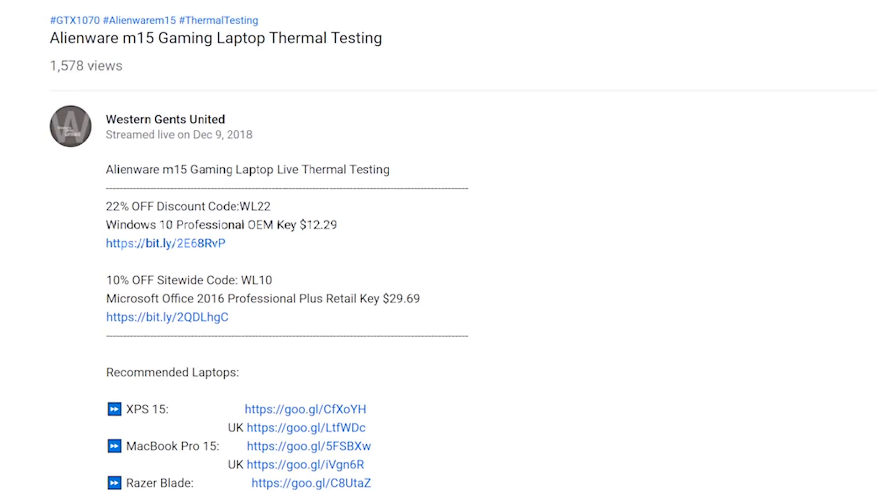
Select discount code WL22 and open the context menu on the Windows 10 key bit.ly link.
double_click(255, 206)
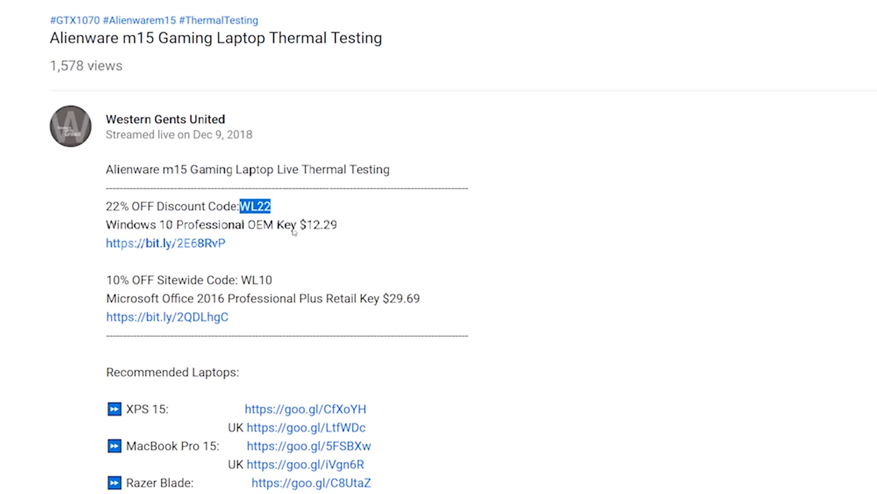
right_click(165, 243)
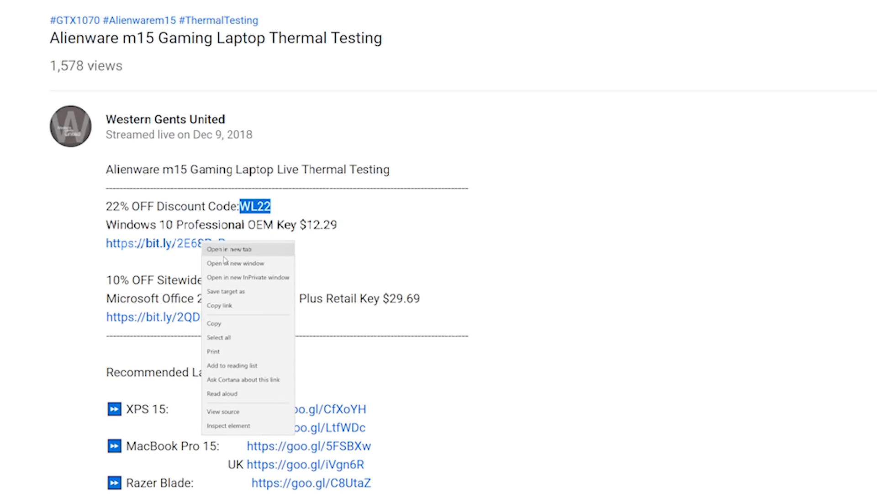